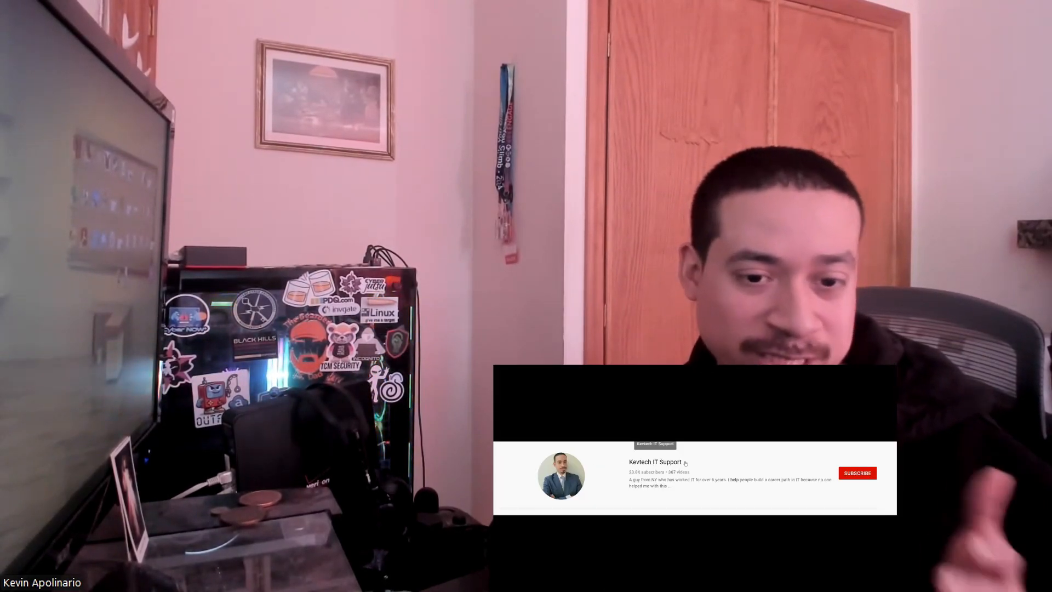
{"action": "left_click", "coordinate": [856, 472]}
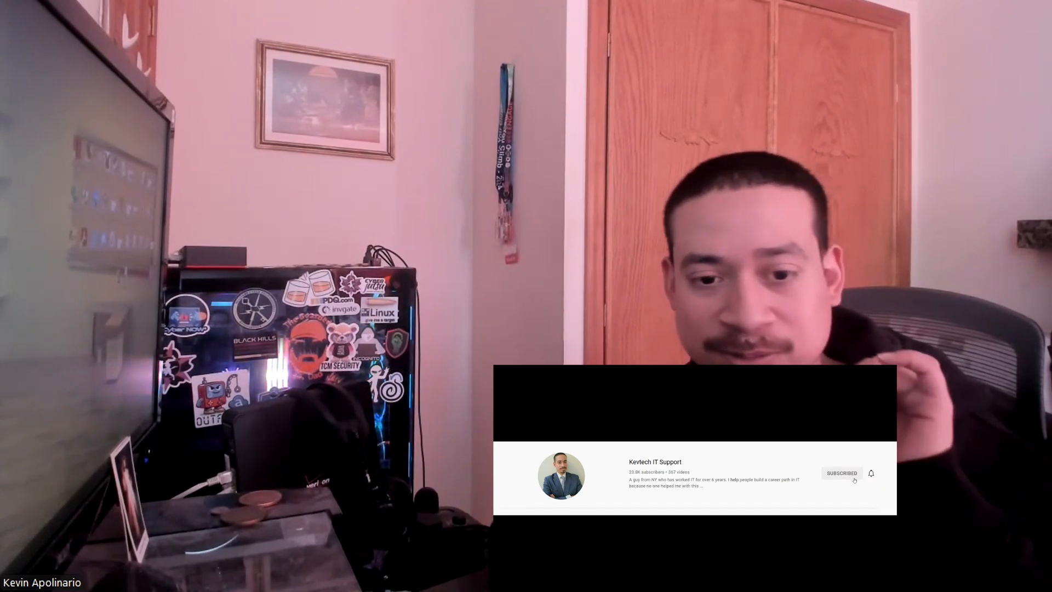
{"action": "left_click", "coordinate": [871, 473]}
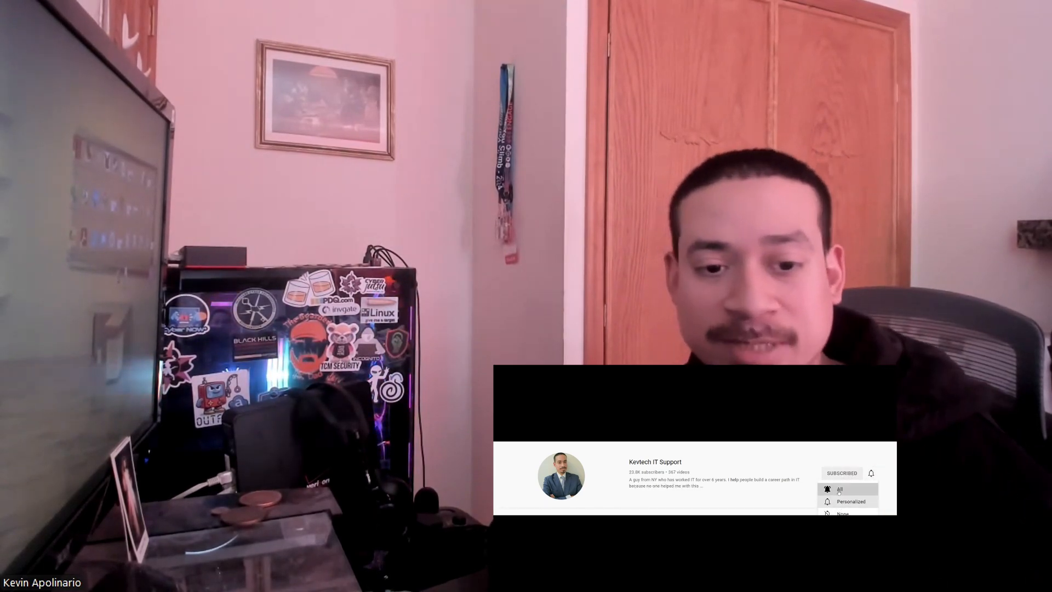